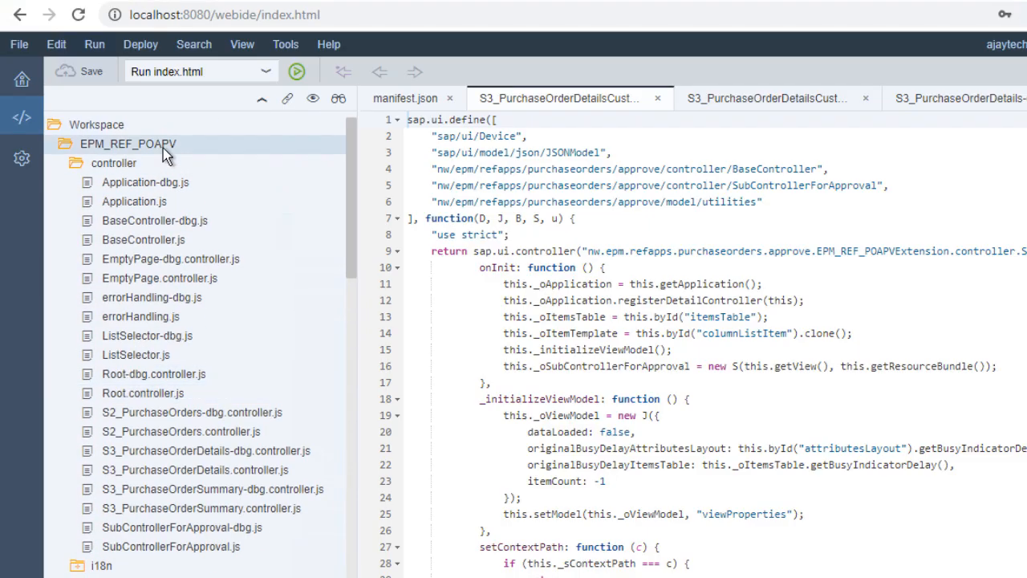
- Switch from the S3_PurchaseOrderDetailsCustom controller to the running Purchase Orders app
click(295, 70)
text(/nsegw)
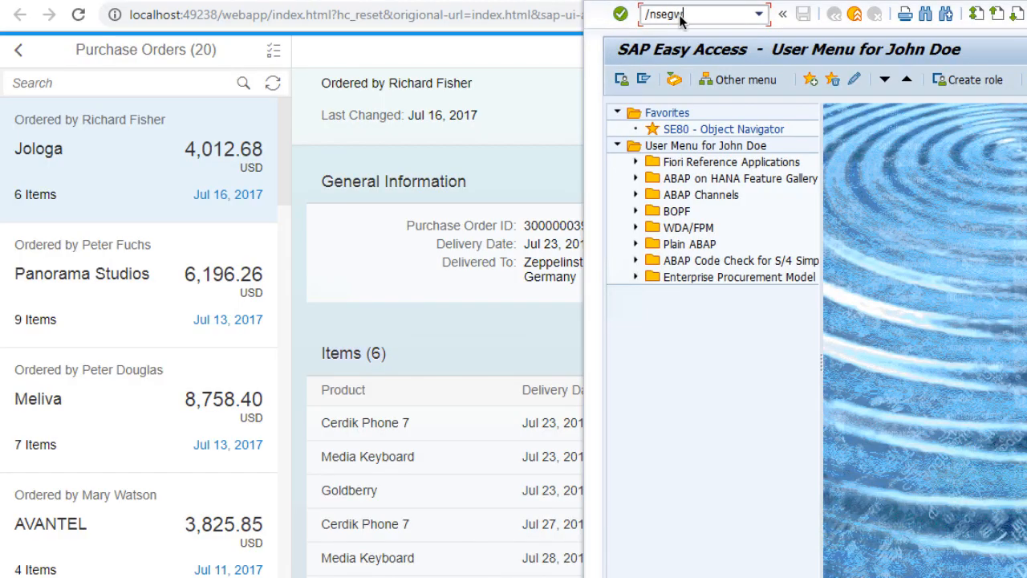
- Run /nsegw and expand the Z_EPM_REF_APPS_PO_APV project to its data model and service folders
key(Enter)
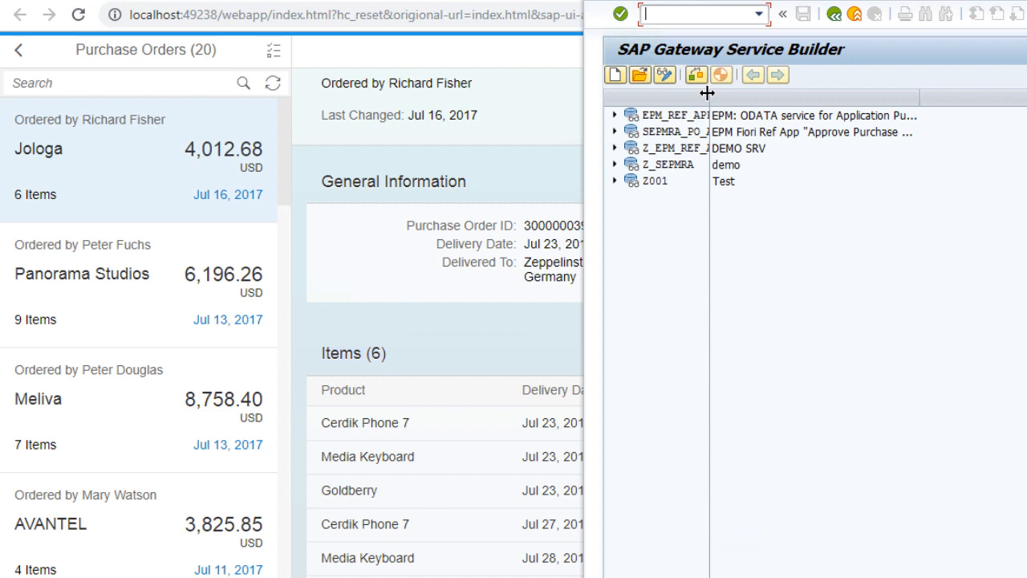
click(616, 148)
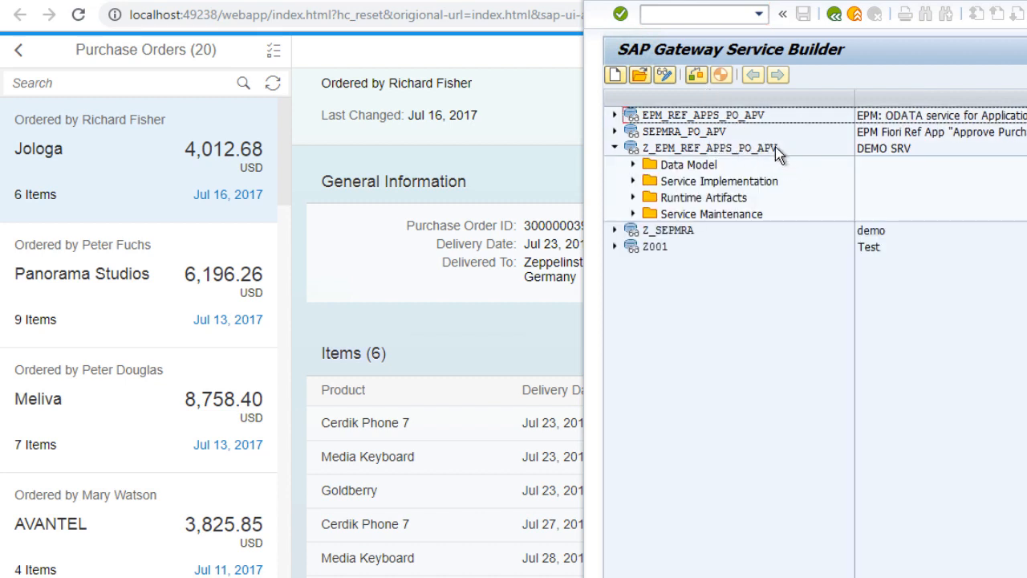
mouse_move(506, 192)
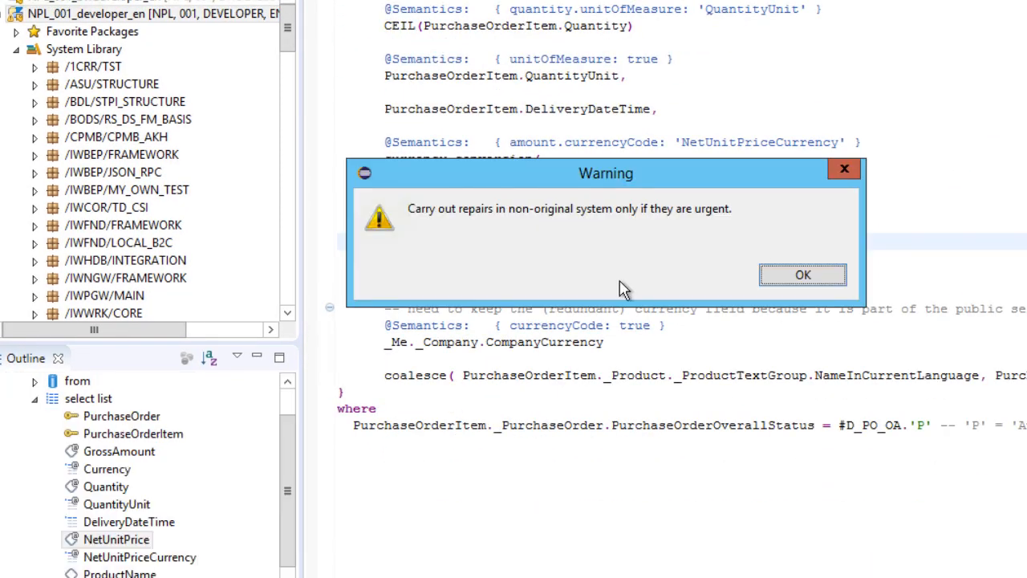
- Dismiss the repair warning and registration dialog, then show the ZSEPMRA_C_POAPV_PurOrdItem CDS view and its SQL view name
click(802, 275)
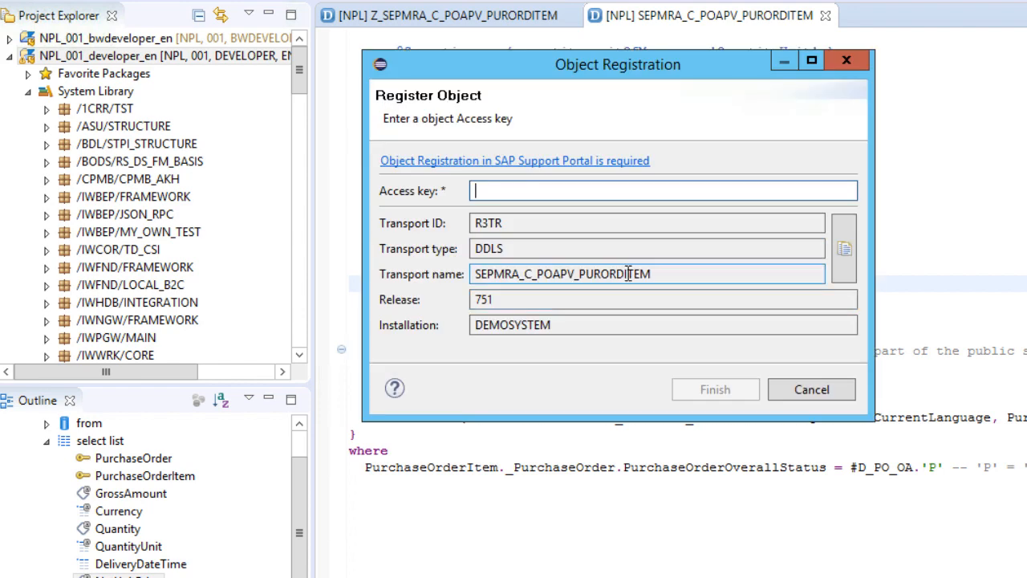
click(812, 390)
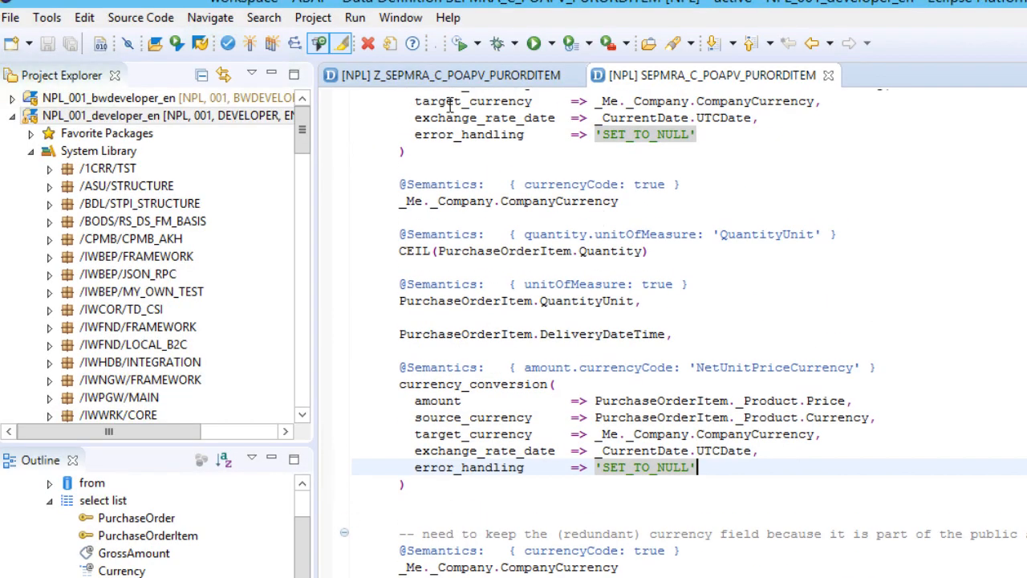
click(448, 75)
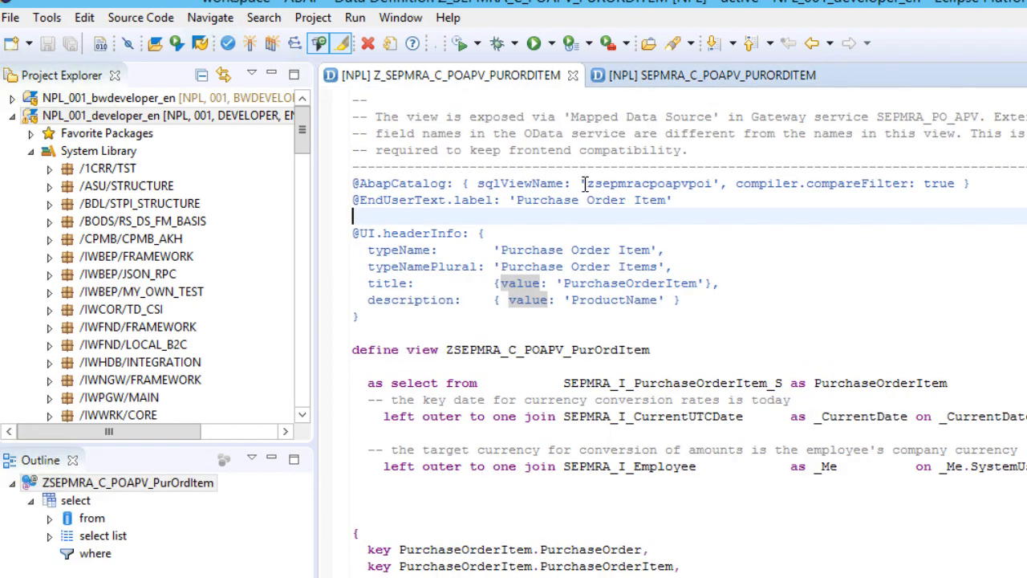
double_click(650, 182)
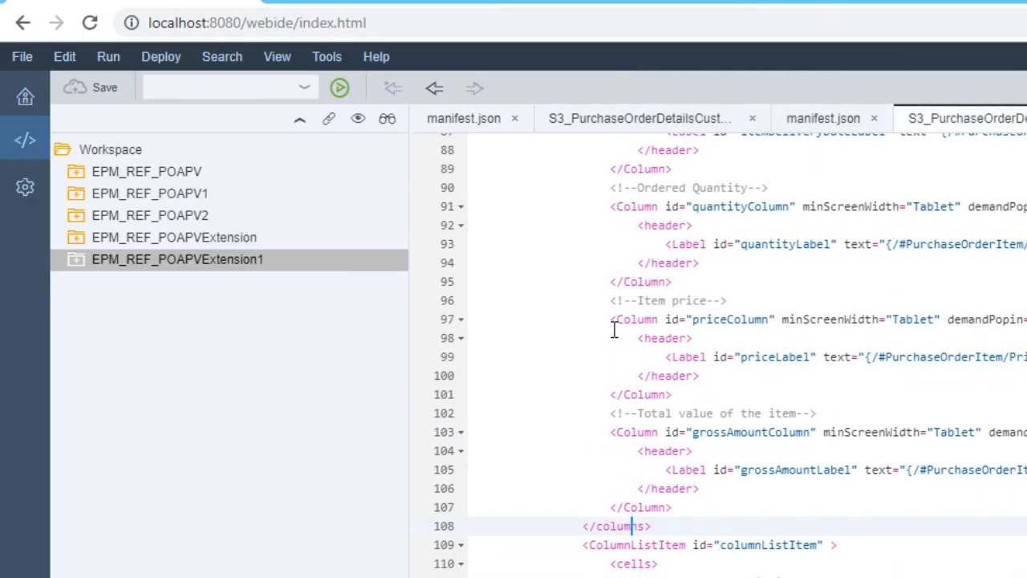
- Scroll S3_PurchaseOrderDetailsCustom.view.xml to the Custom Value column labelled Num and the table cells
scroll(up, 3)
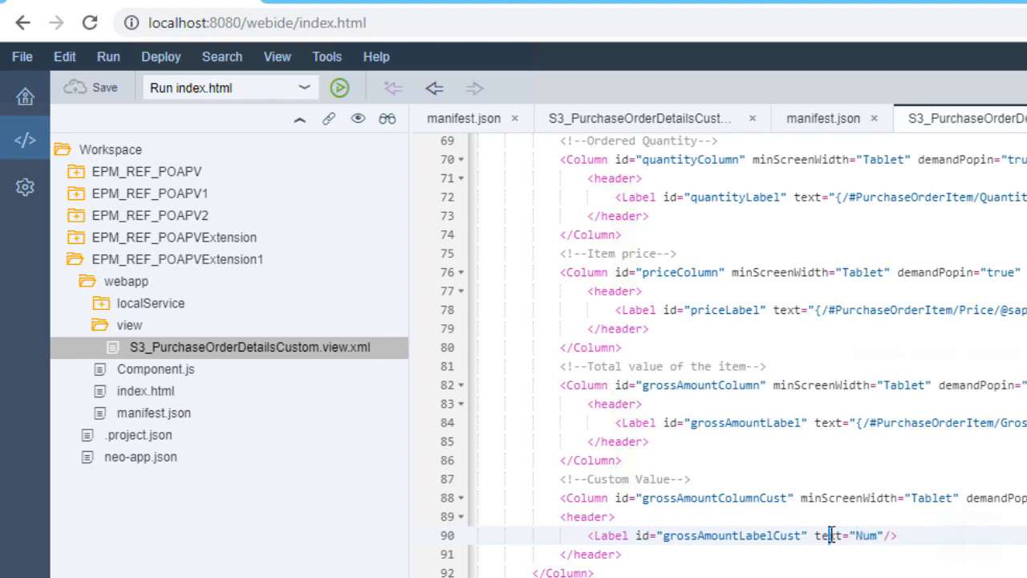
scroll(down, 3)
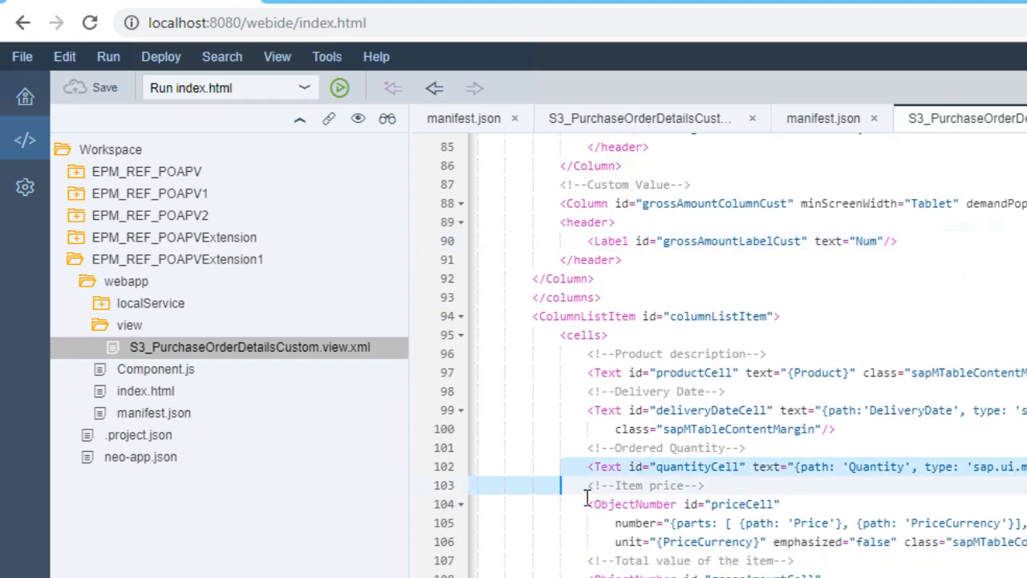